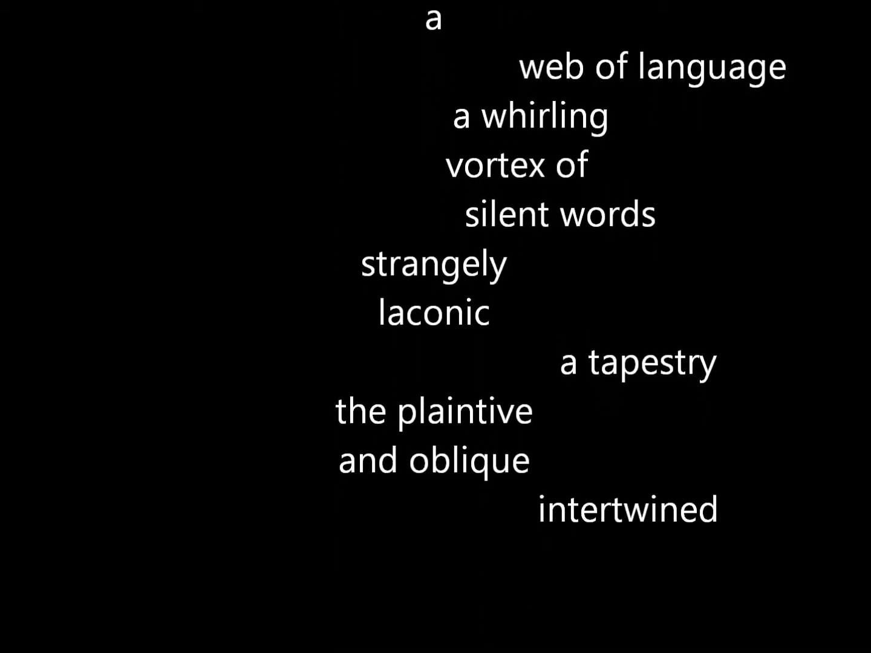
{"action": "scroll", "scroll_direction": "down", "scroll_amount": 3}
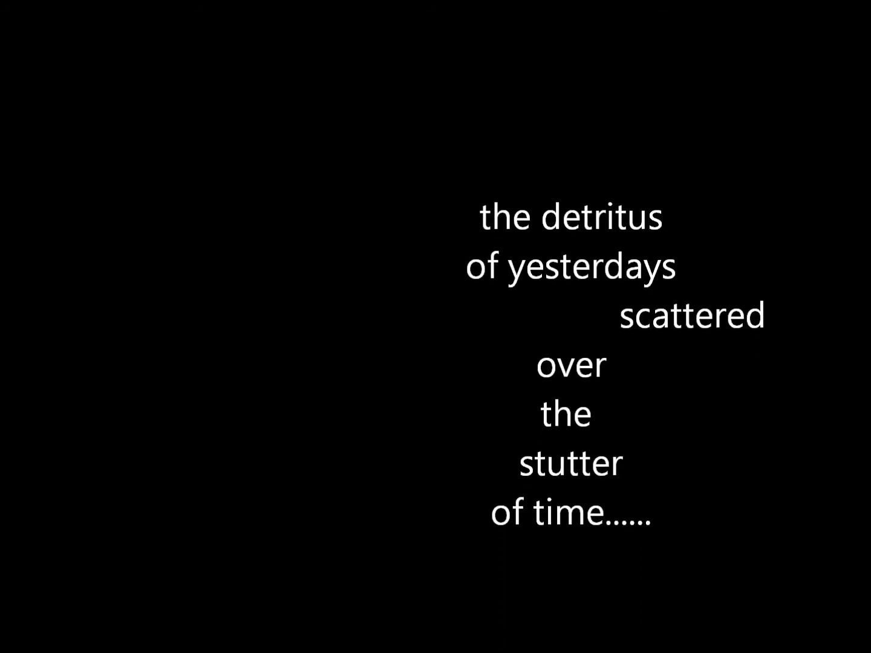
{"action": "scroll", "scroll_direction": "up", "scroll_amount": 3}
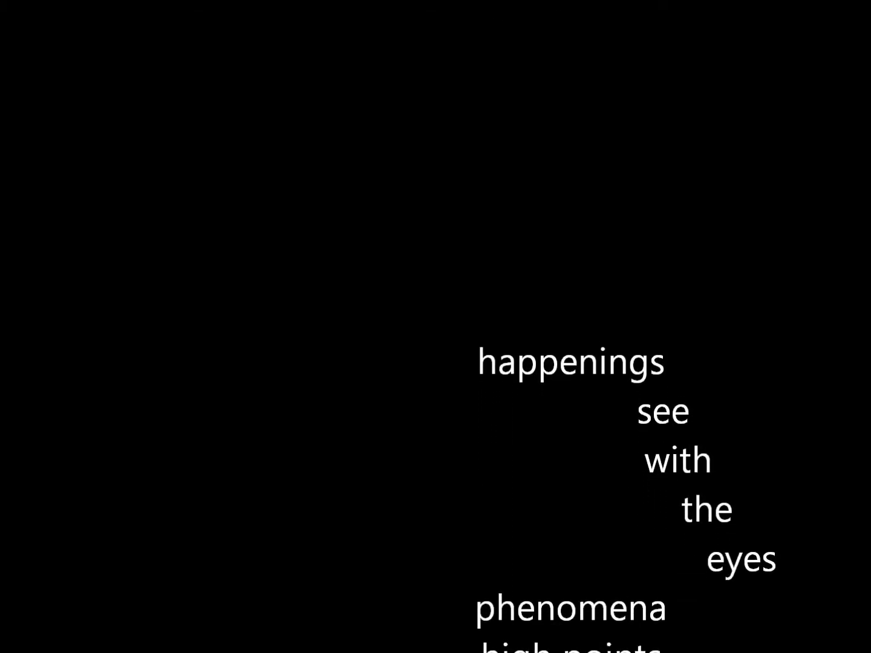
{"action": "scroll", "scroll_direction": "up", "scroll_amount": 3}
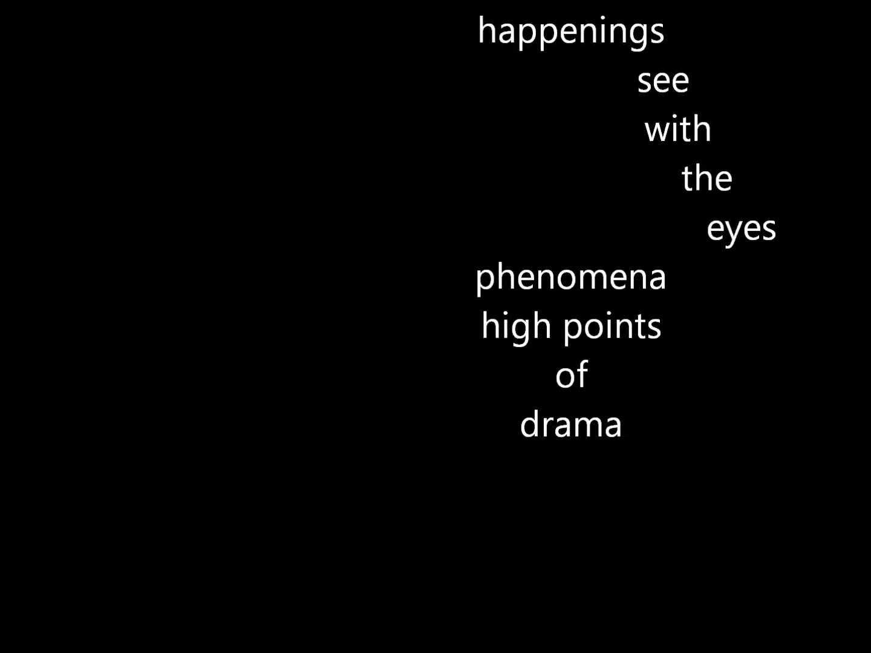
{"action": "scroll", "scroll_direction": "up", "scroll_amount": 3}
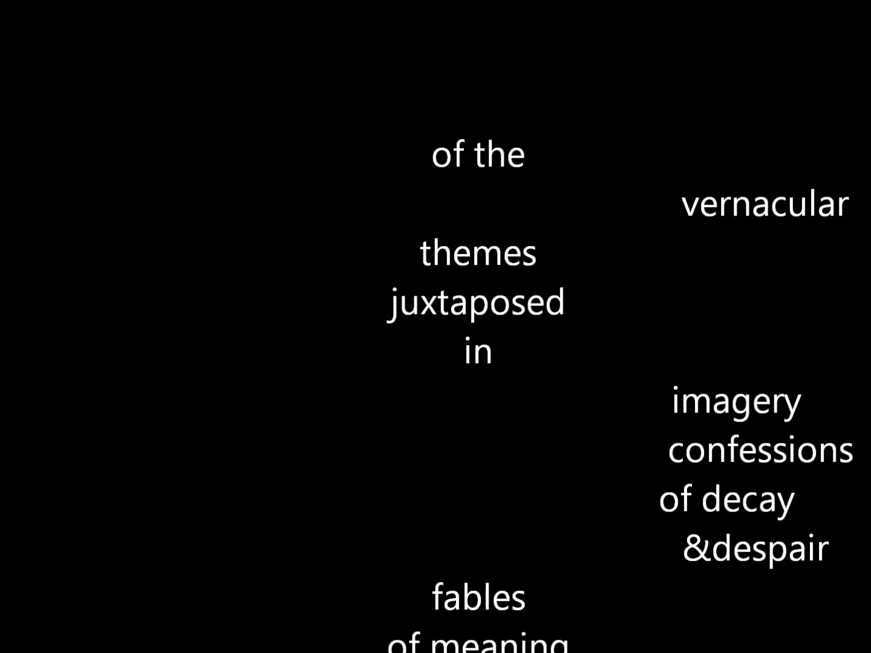
{"action": "scroll", "scroll_direction": "down", "scroll_amount": 3}
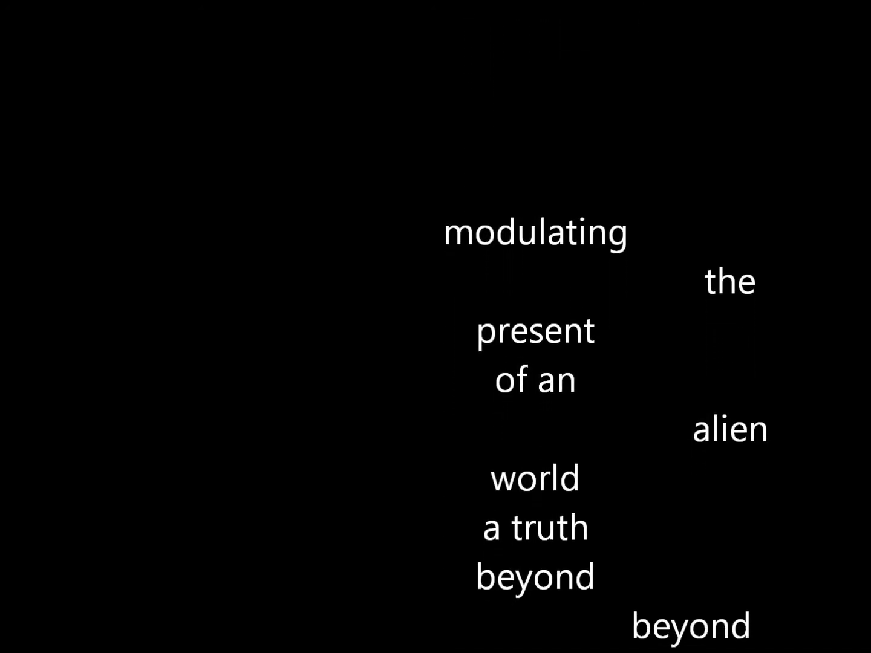
{"action": "scroll", "scroll_direction": "up", "scroll_amount": 3}
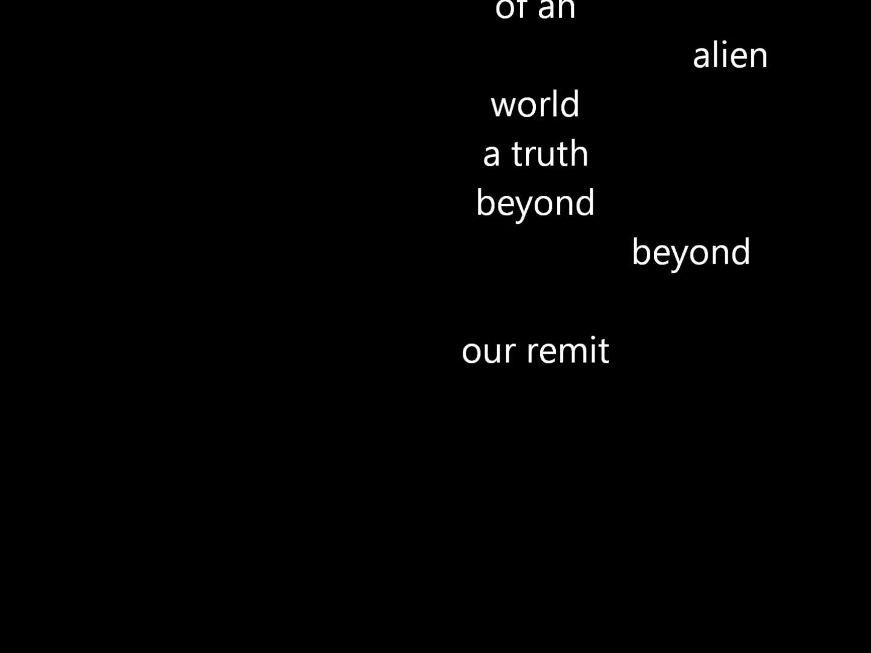